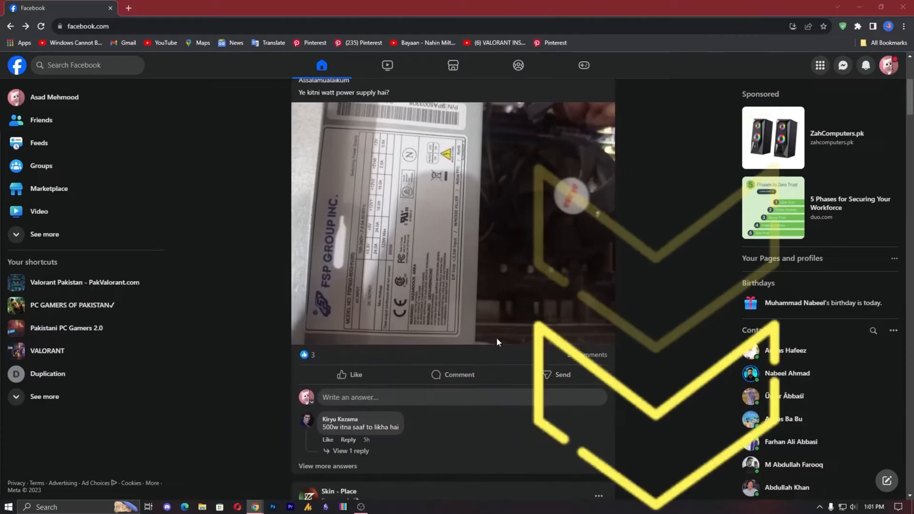
Browse into Users, the user profile, and the hidden AppData folder
{"action": "scroll", "scroll_direction": "down", "scroll_amount": 3}
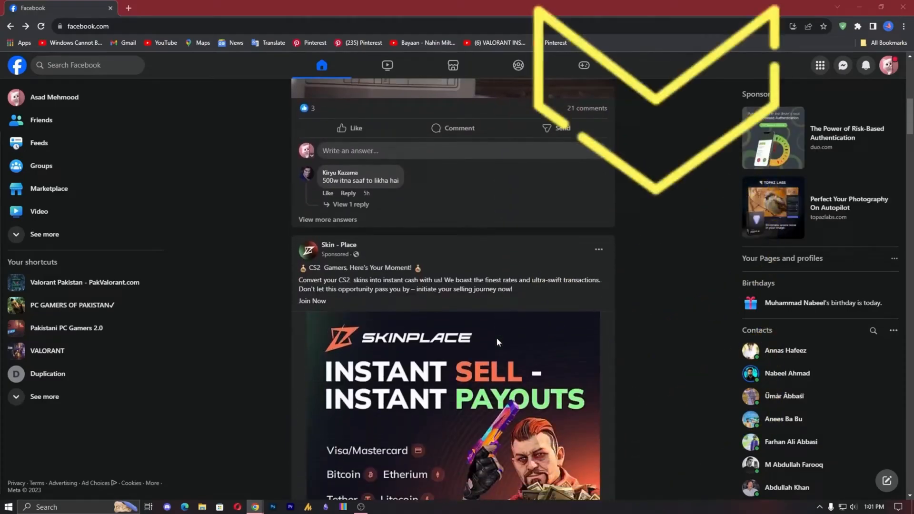
{"action": "scroll", "scroll_direction": "down", "scroll_amount": 3}
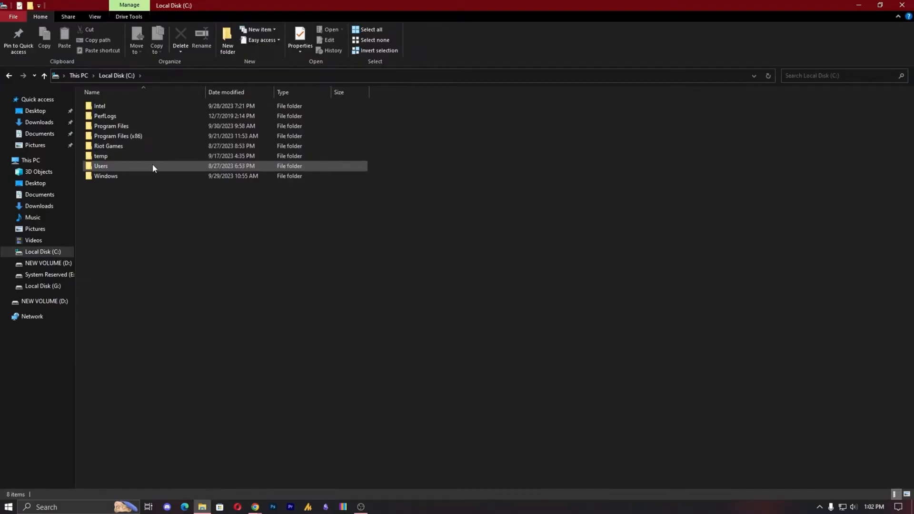
{"action": "double_click", "coordinate": [101, 165]}
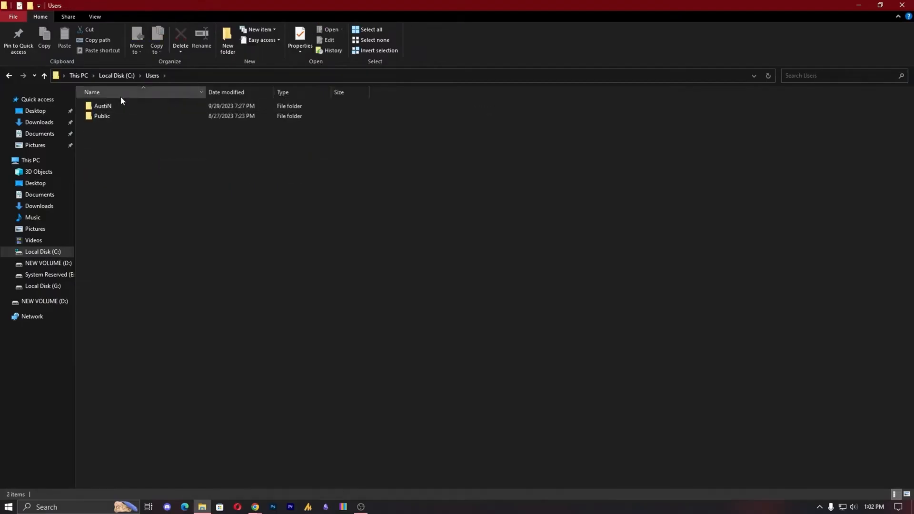
{"action": "double_click", "coordinate": [103, 105]}
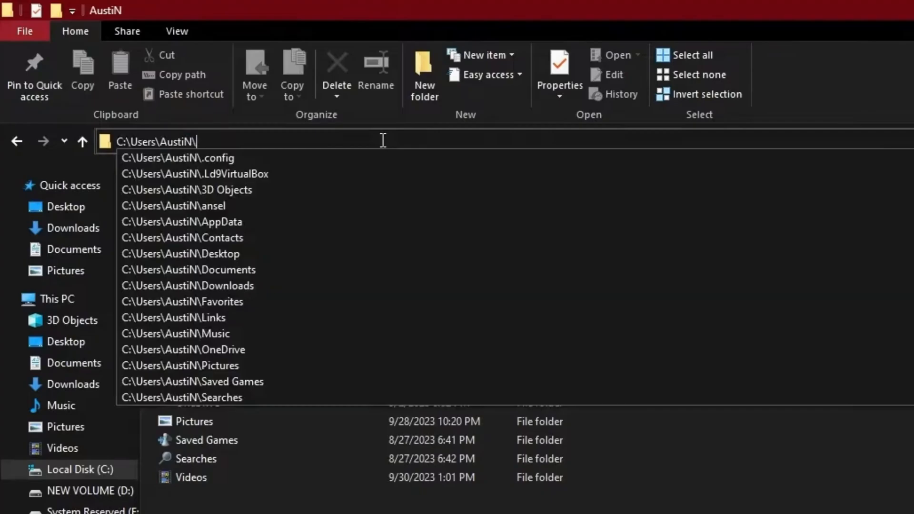
{"action": "left_click", "coordinate": [182, 221]}
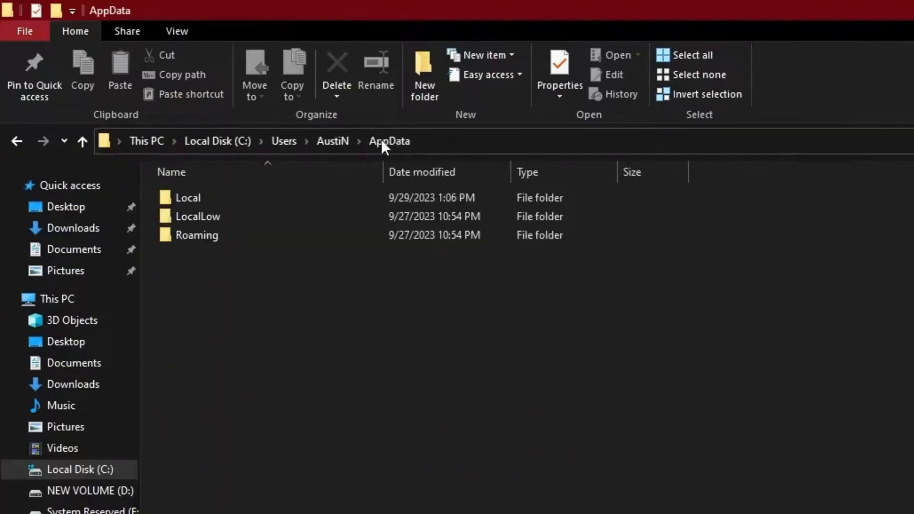
Continue through Local and VALORANT's Saved Config into the Windows settings folder
{"action": "double_click", "coordinate": [189, 198]}
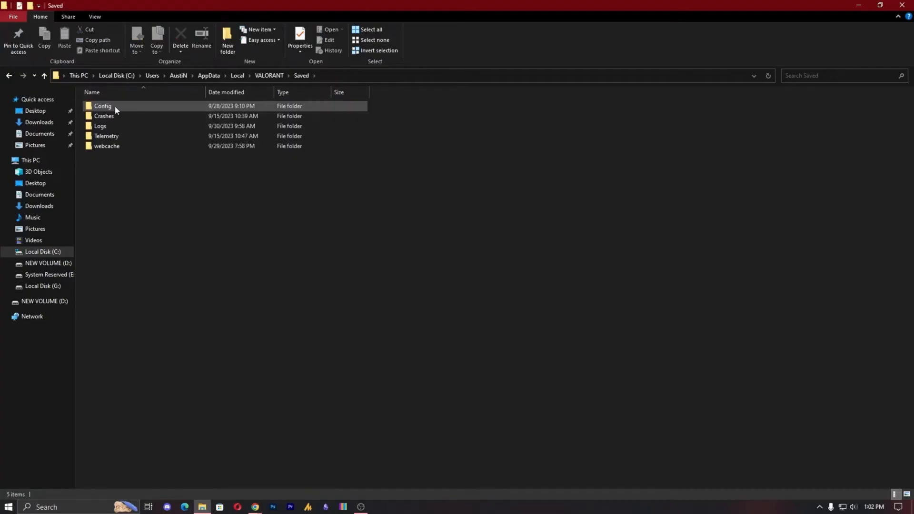
{"action": "double_click", "coordinate": [103, 105]}
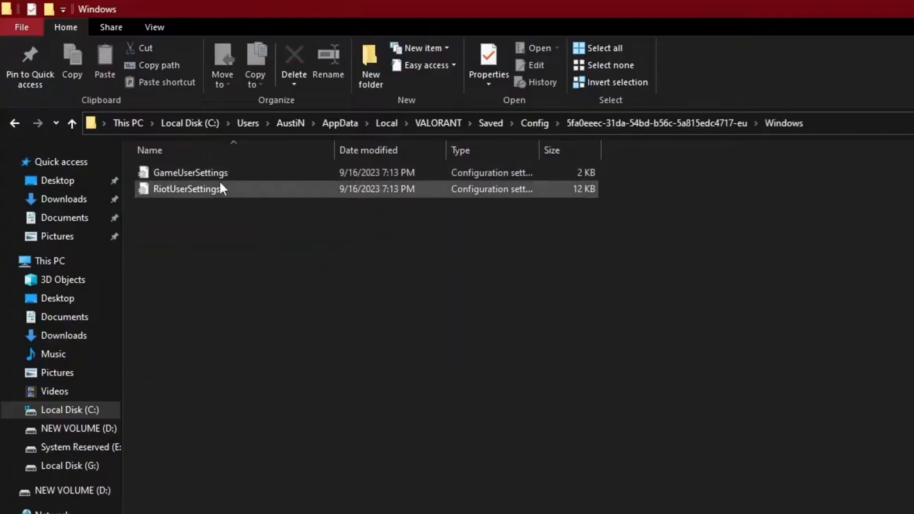
View GameUserSettings in Notepad with the LastUserConfirmedResolutionSizeX/Y lines (1920, 1080) highlighted
{"action": "double_click", "coordinate": [190, 173]}
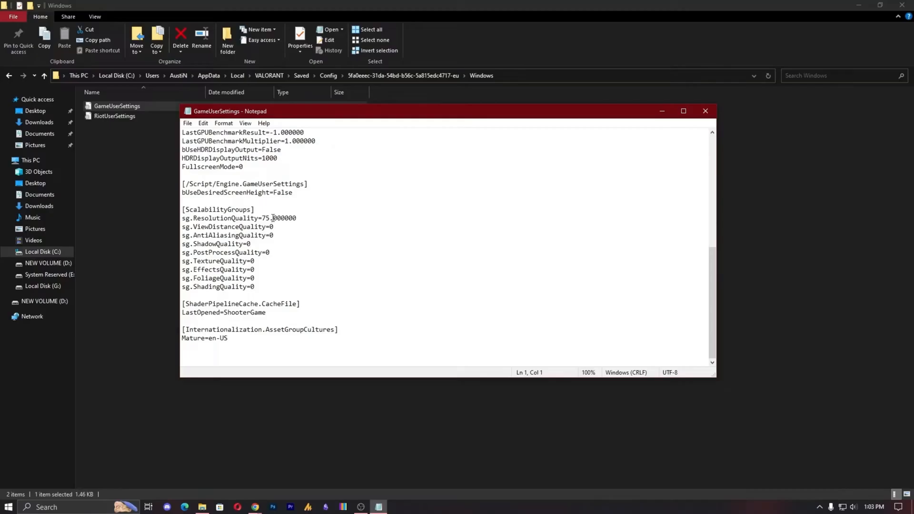
{"action": "left_click_drag", "start_coordinate": [189, 210], "coordinate": [255, 287]}
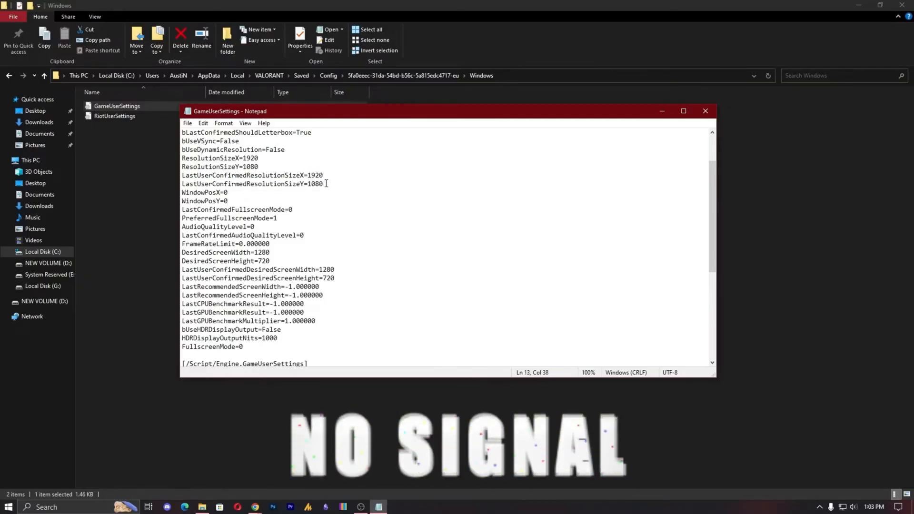
{"action": "left_click_drag", "start_coordinate": [306, 176], "coordinate": [324, 184]}
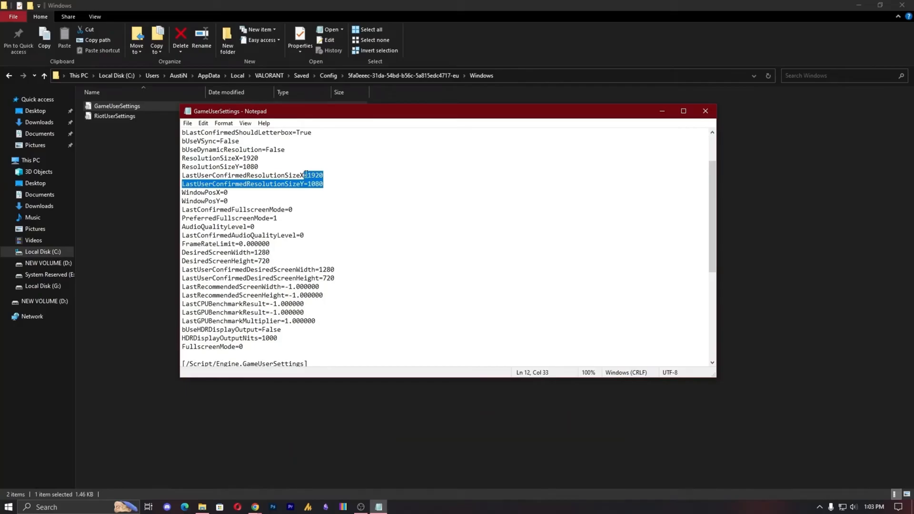
{"action": "scroll", "scroll_direction": "down", "scroll_amount": 3}
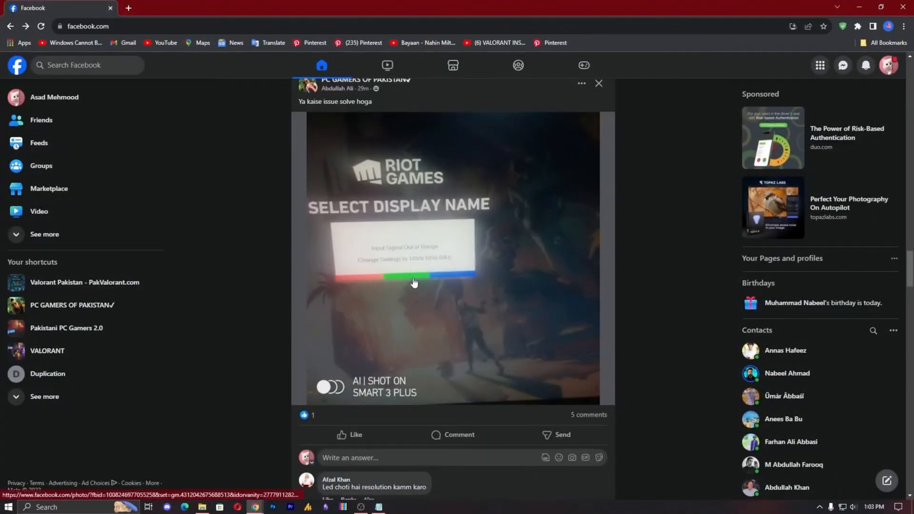
{"action": "left_click", "coordinate": [415, 283]}
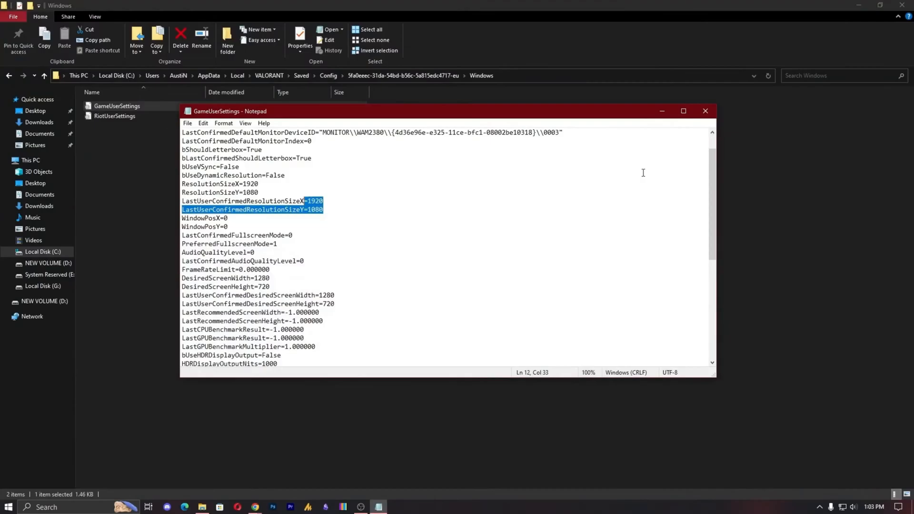
Close the GameUserSettings file so the desktop shows
{"action": "left_click", "coordinate": [705, 111]}
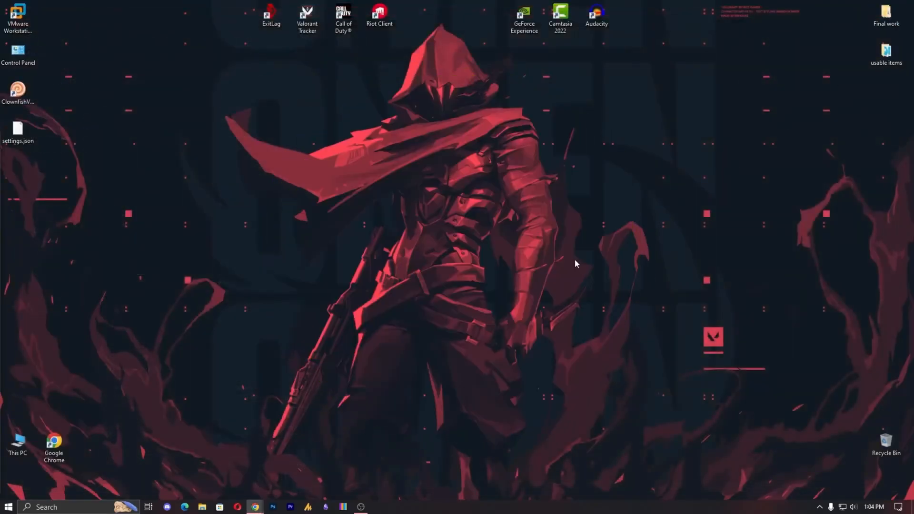
{"action": "mouse_move", "coordinate": [285, 406]}
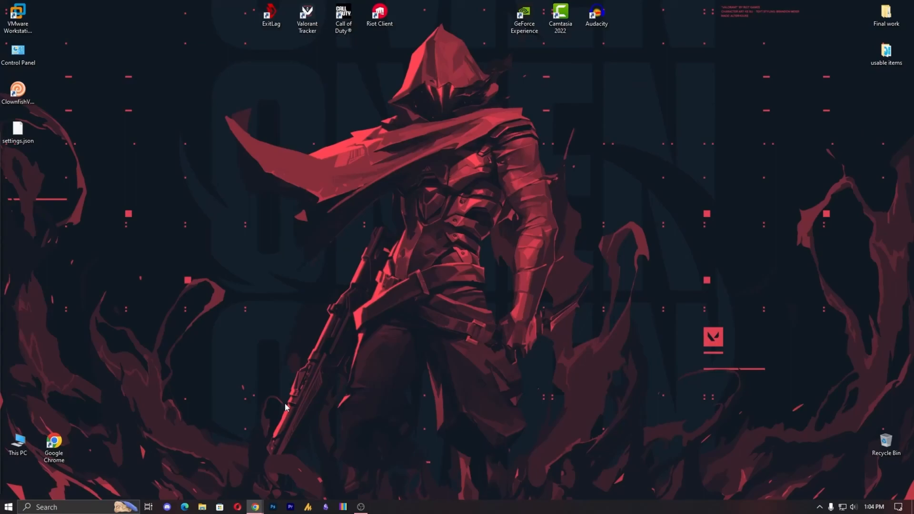
Search "riot" from the taskbar so VALORANT appears as the best match
{"action": "left_click", "coordinate": [8, 506]}
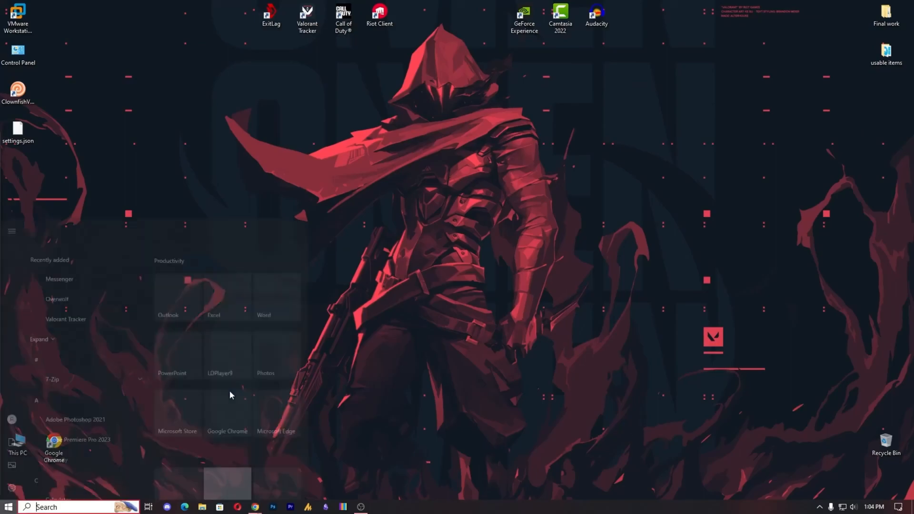
{"action": "type", "text": "riot"}
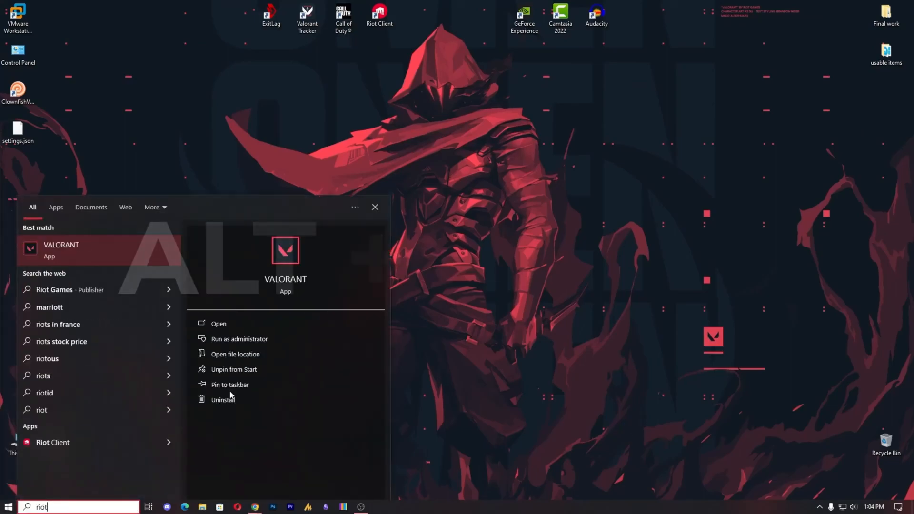